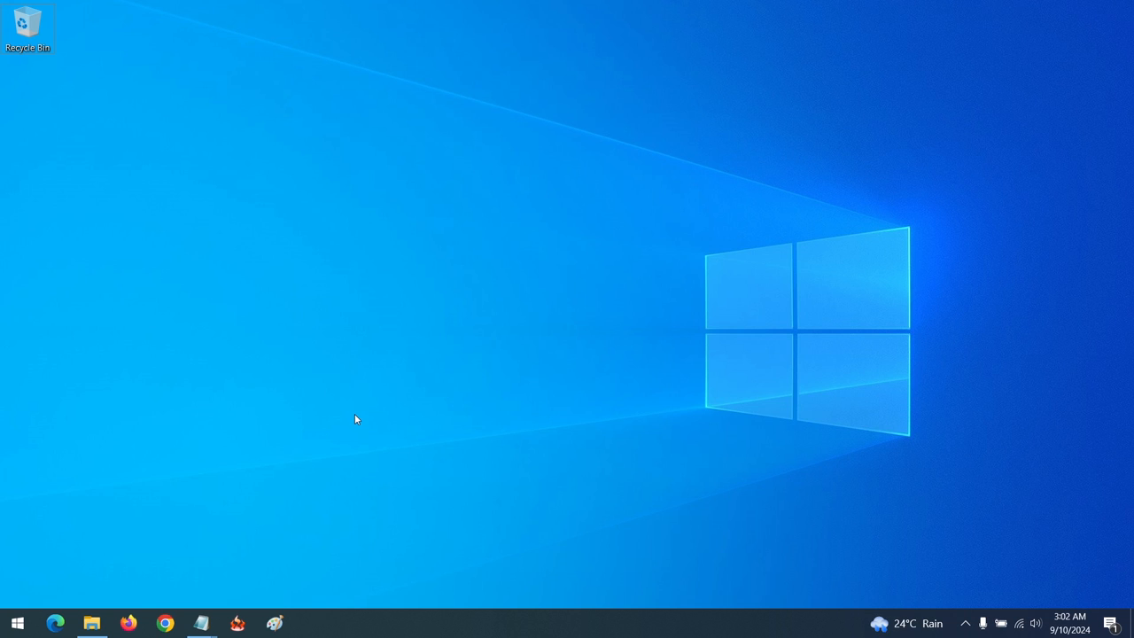
mouse_move(347, 422)
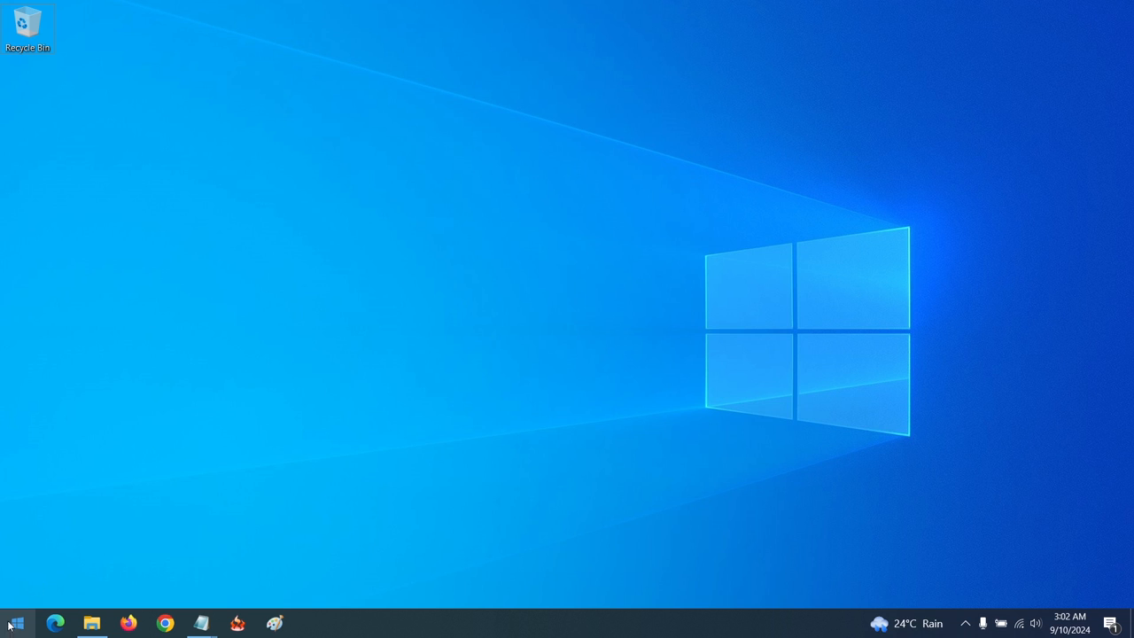
Launch Settings from Start and go to the Devices category.
click(14, 624)
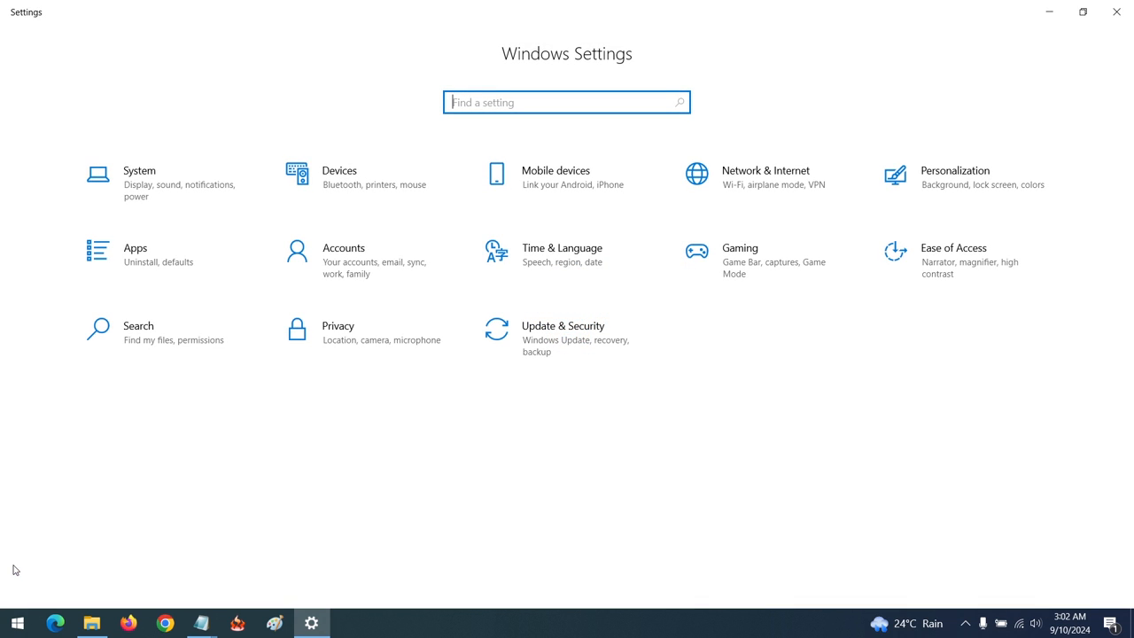
mouse_move(354, 177)
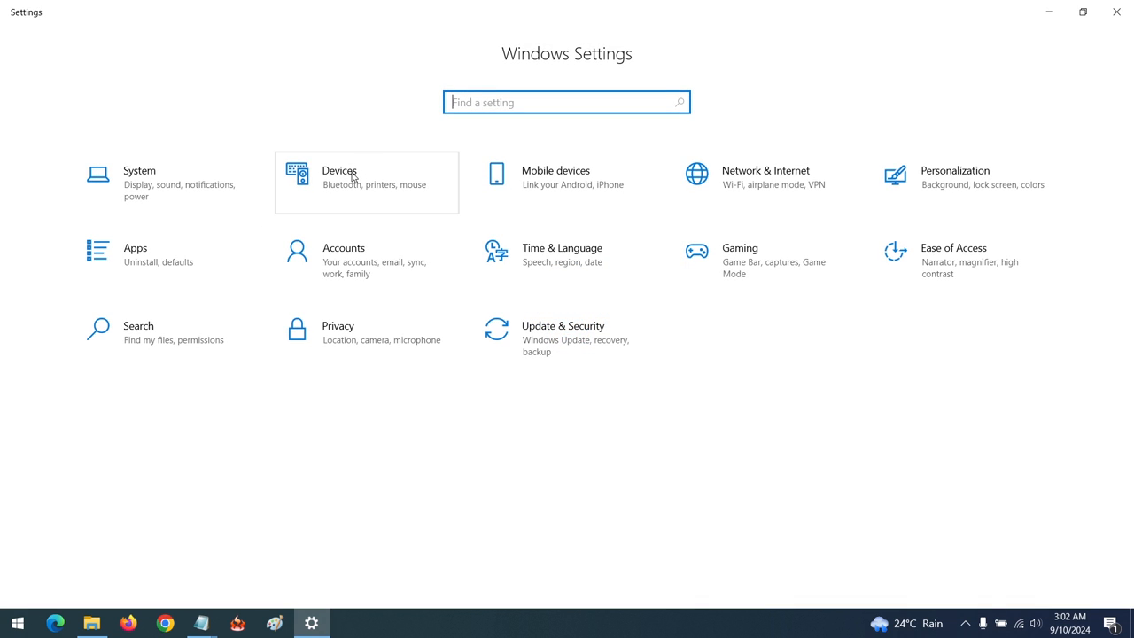
click(365, 181)
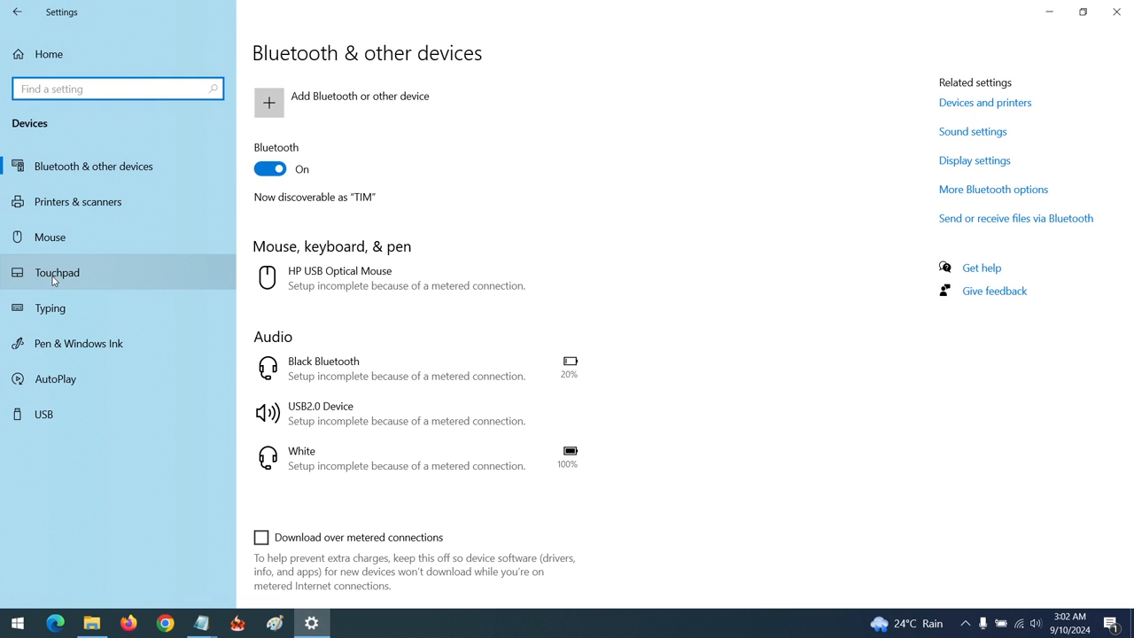
Go to the Touchpad page and expand the sensitivity dropdown, leaving Medium sensitivity selected.
click(56, 273)
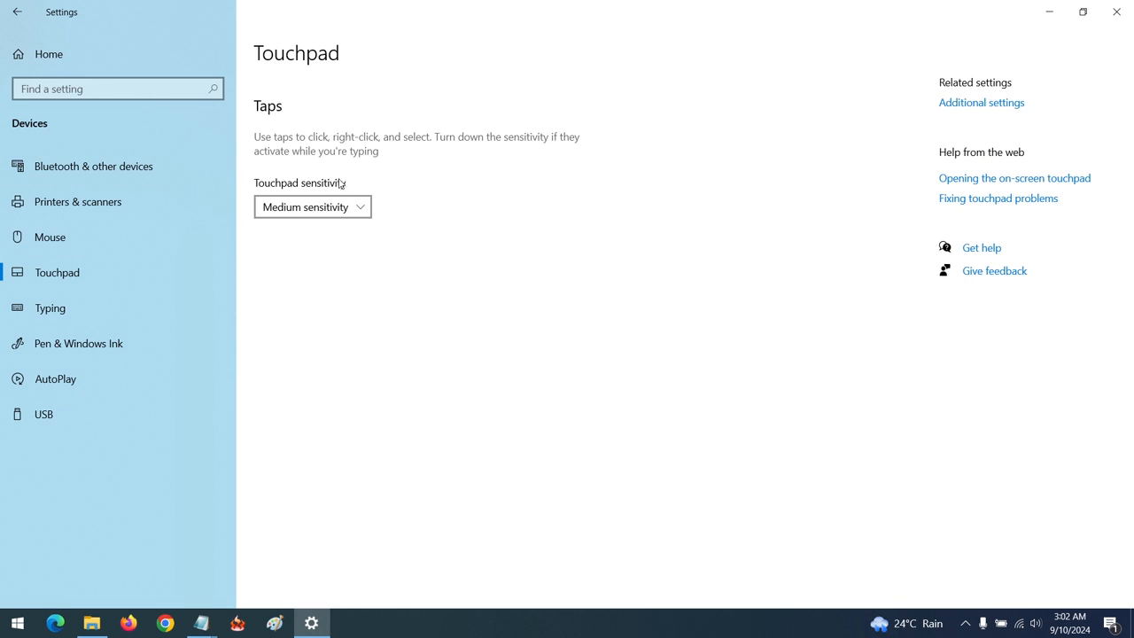
click(312, 205)
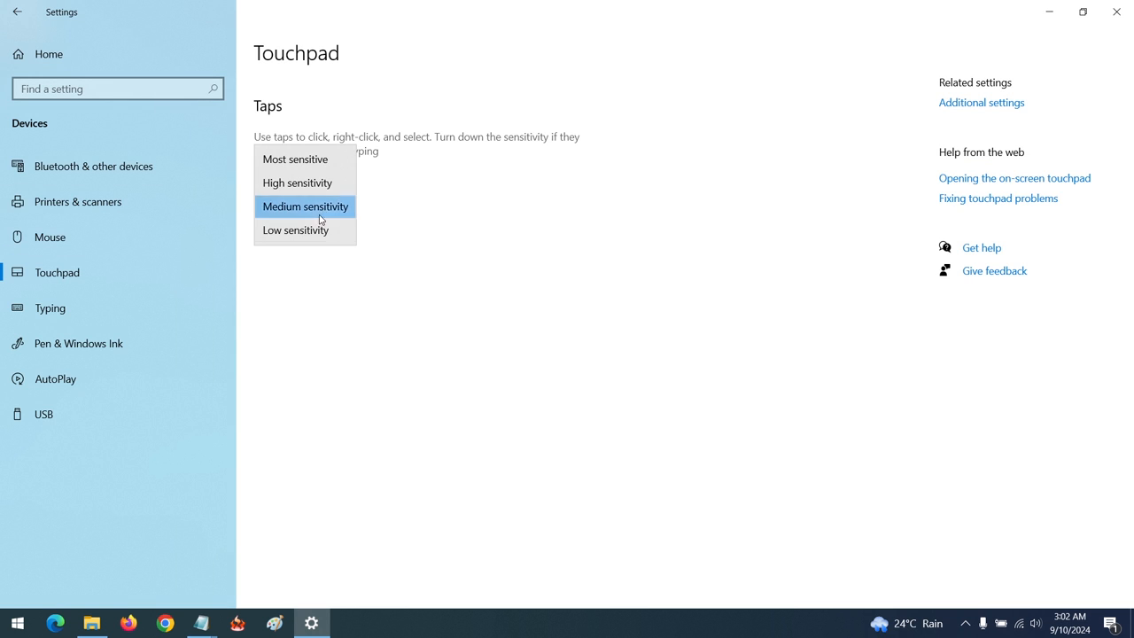
mouse_move(294, 159)
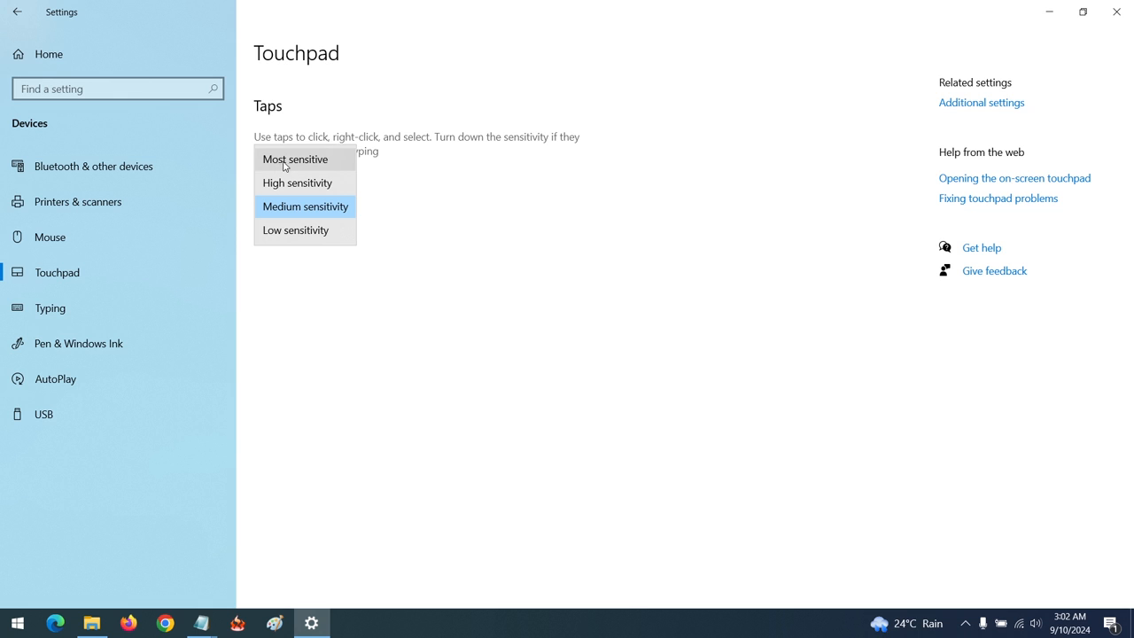
mouse_move(317, 176)
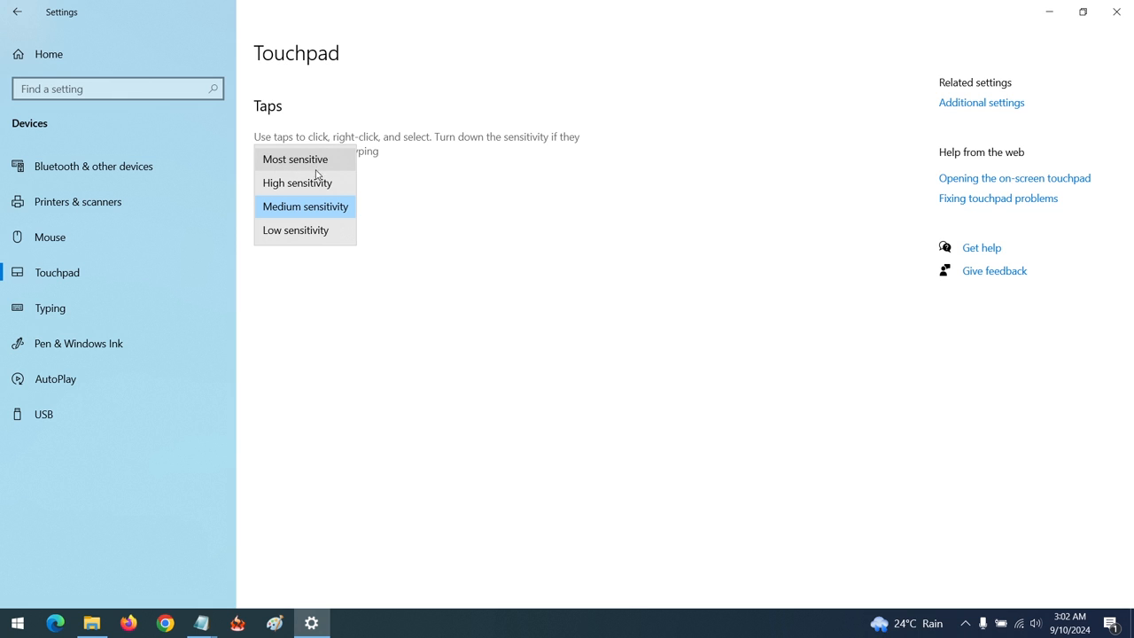
mouse_move(305, 206)
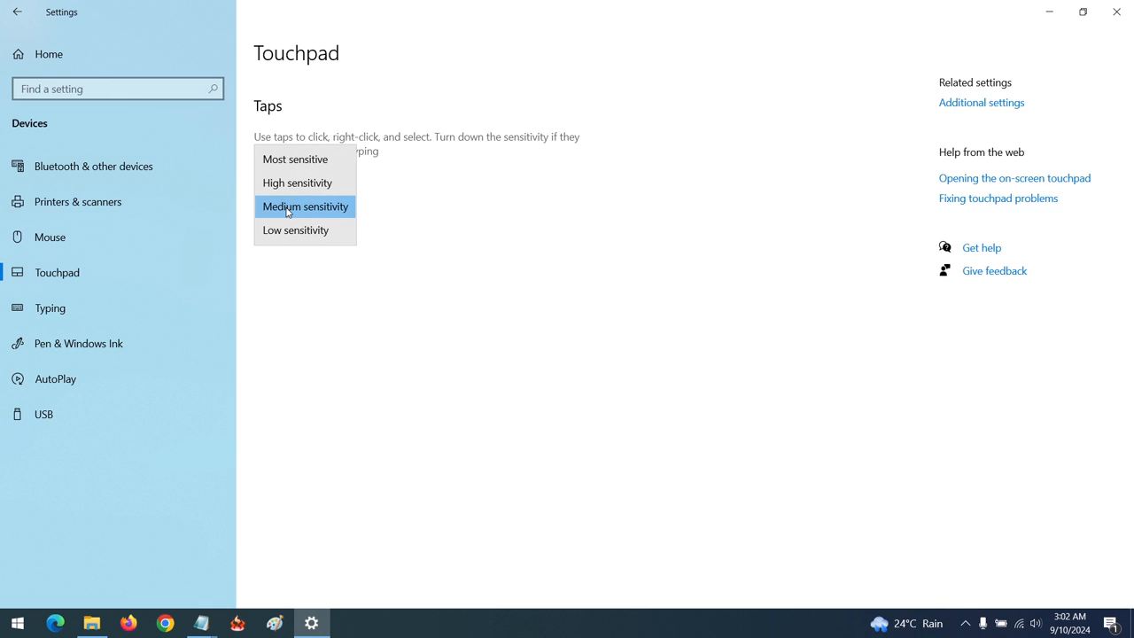
mouse_move(299, 245)
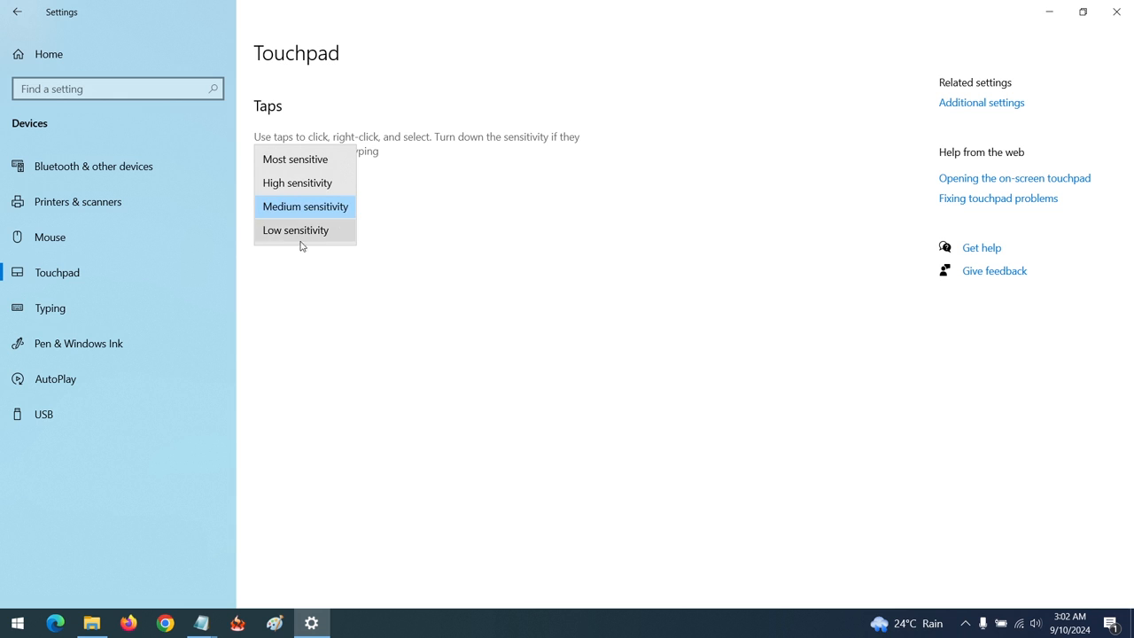
click(305, 205)
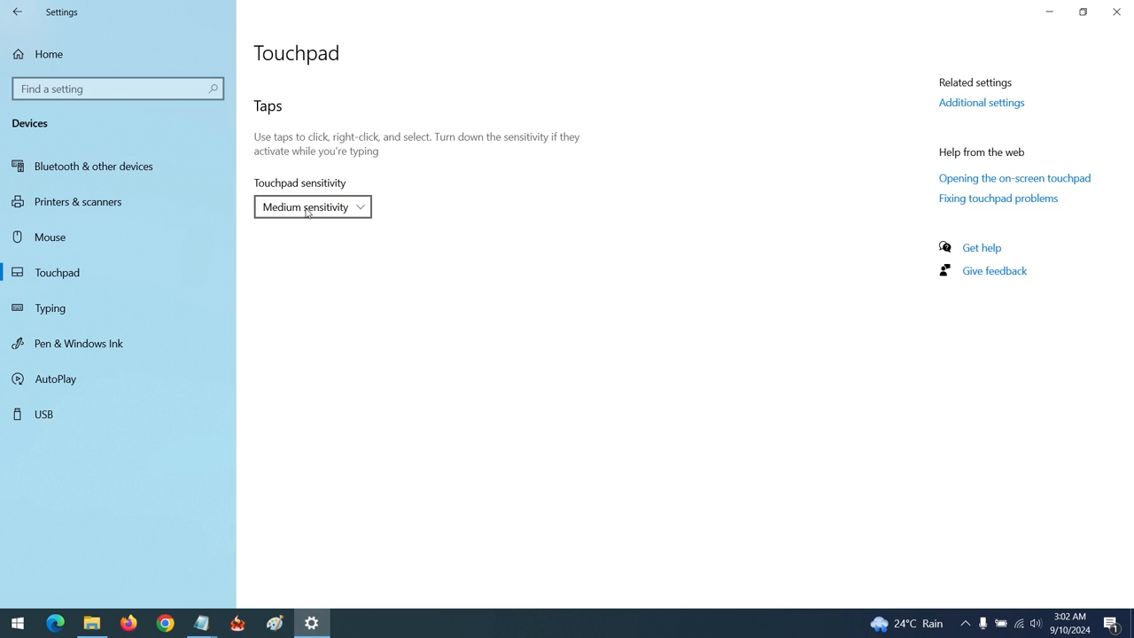
click(312, 205)
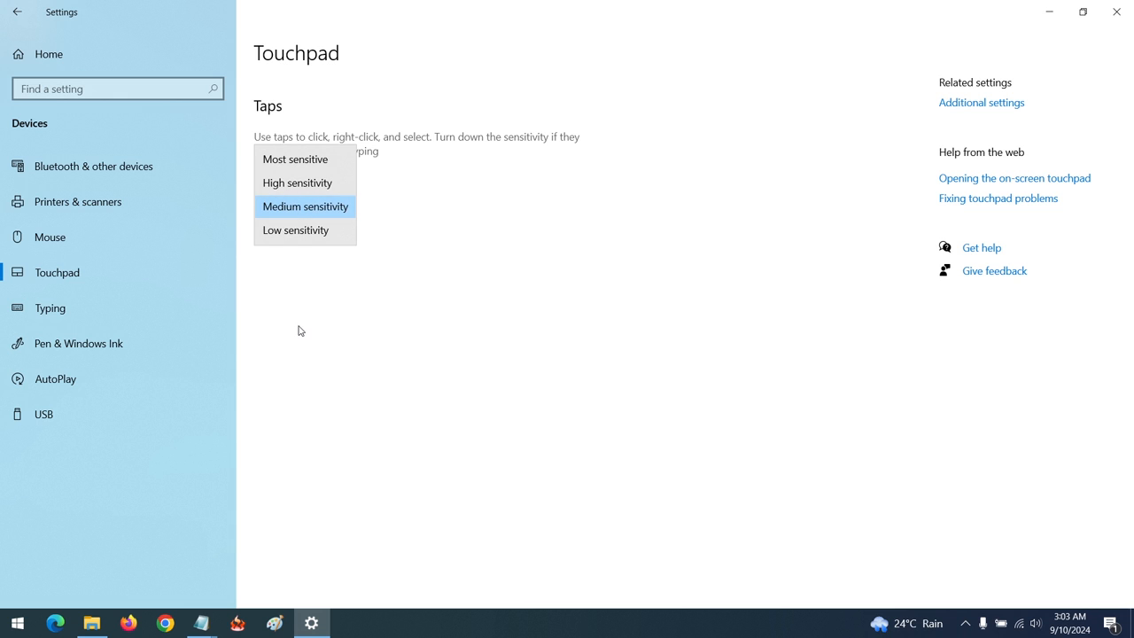
Switch to the Mouse page showing primary button, cursor speed and scrolling options.
click(305, 205)
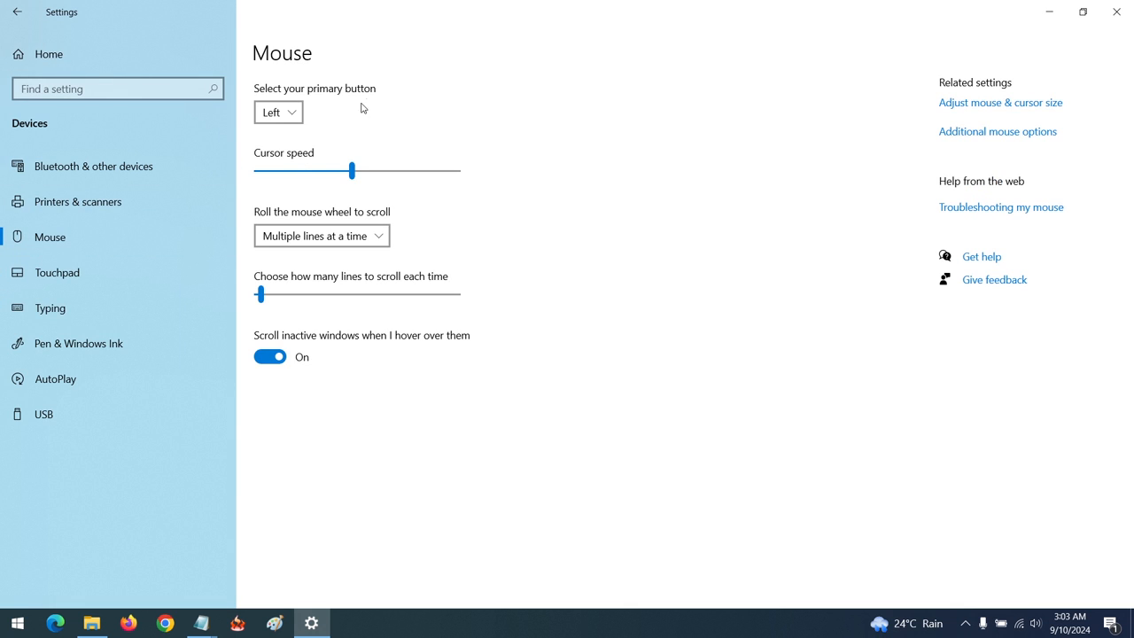
mouse_move(355, 108)
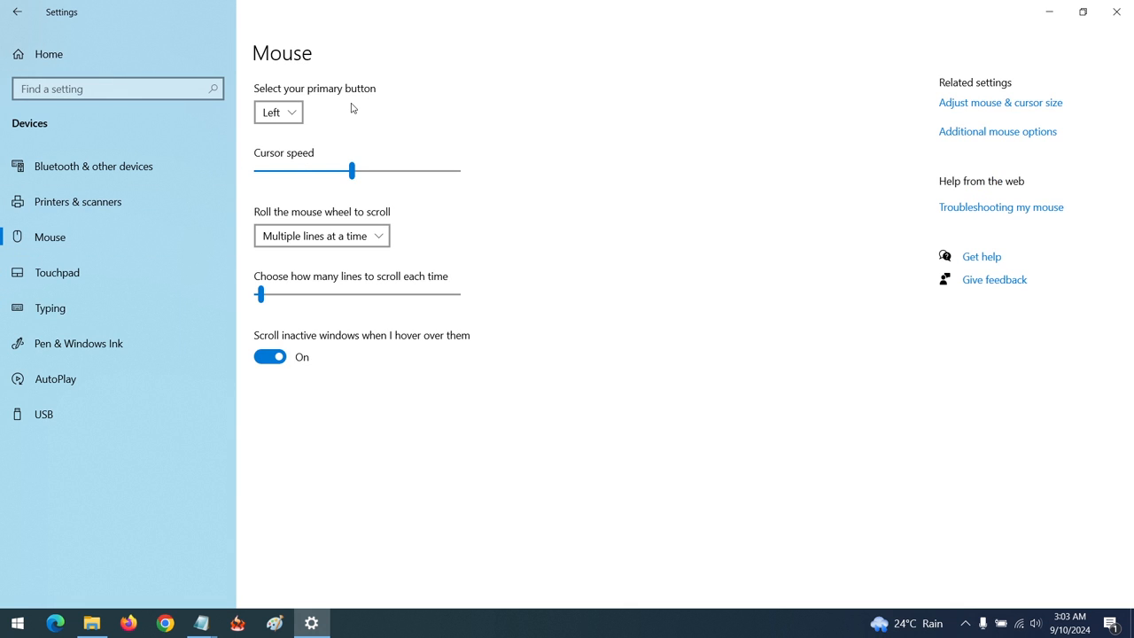
mouse_move(364, 192)
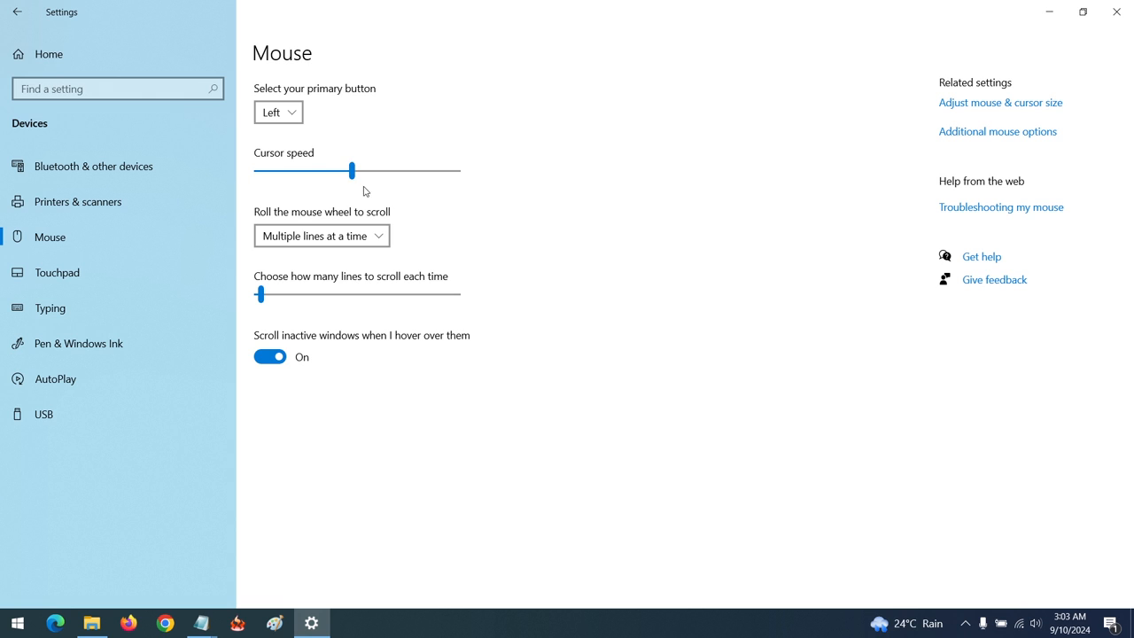
mouse_move(379, 188)
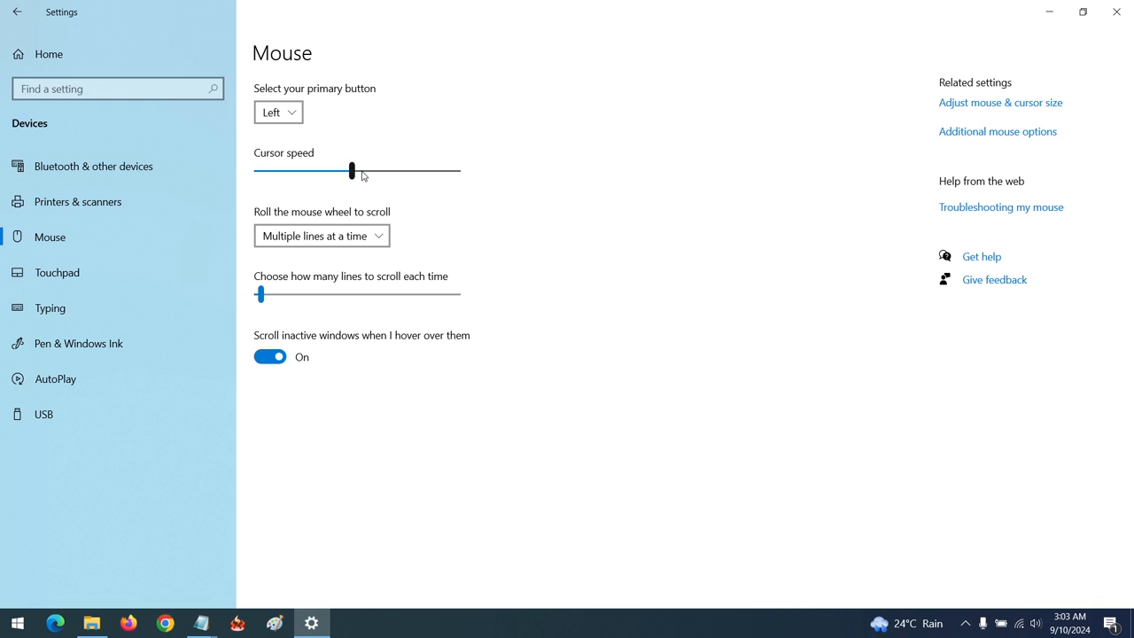
mouse_move(358, 188)
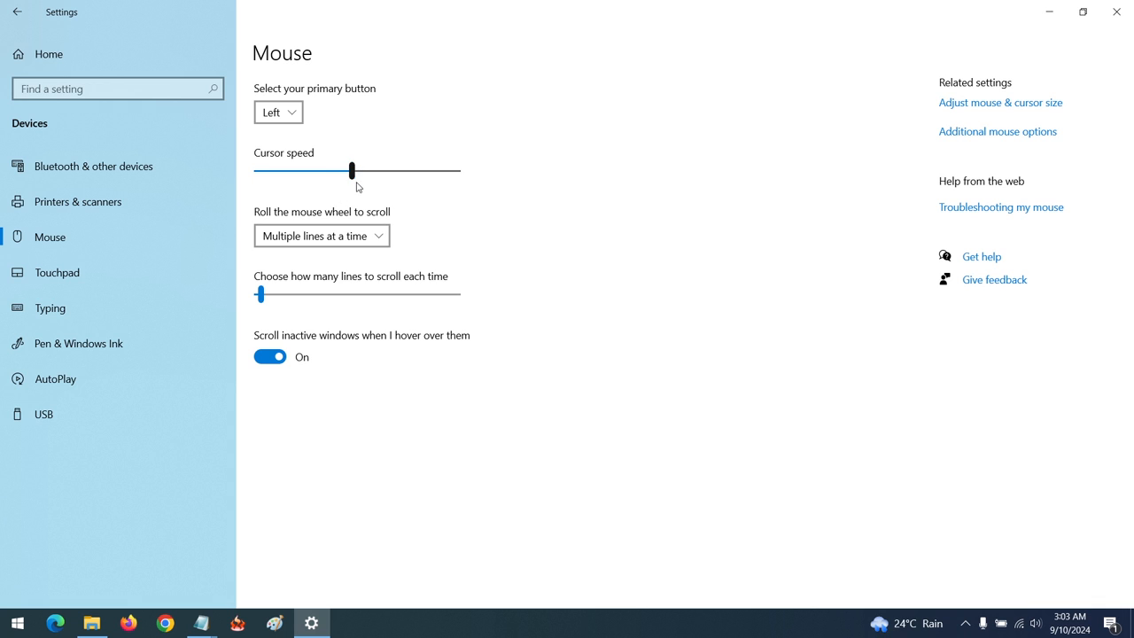